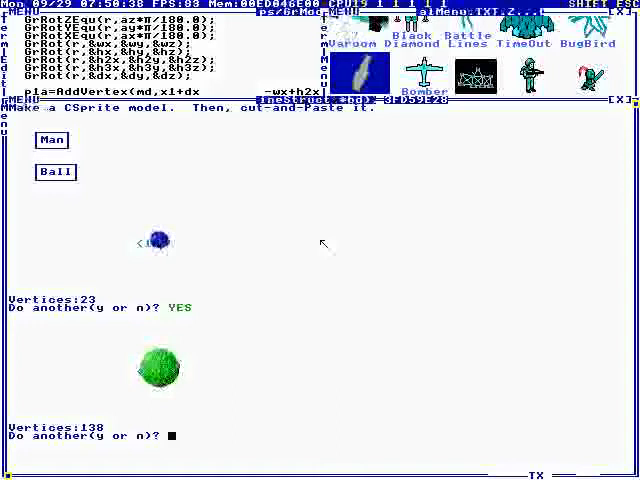
Decline making another ball model so the man sprite model generates next
type("n")
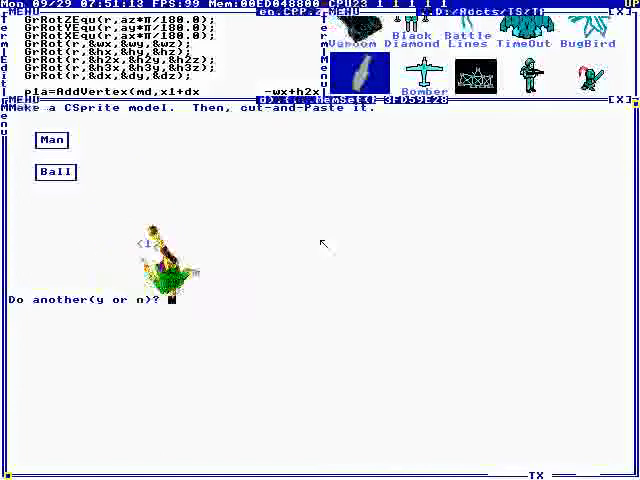
Decline another man model and begin reading the ManGen.HC source in the editor
type("n")
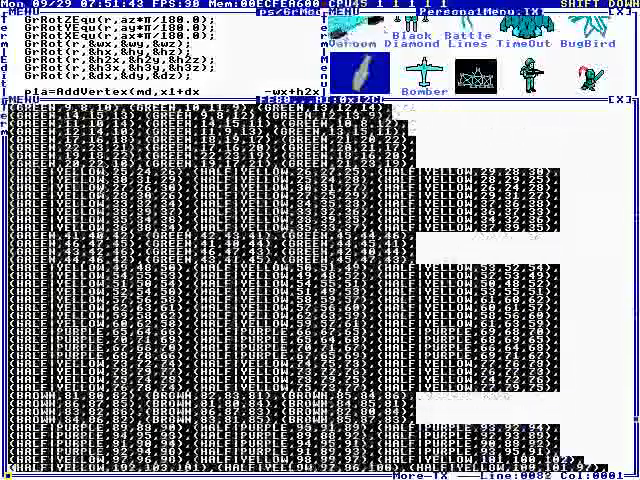
scroll("down", 3)
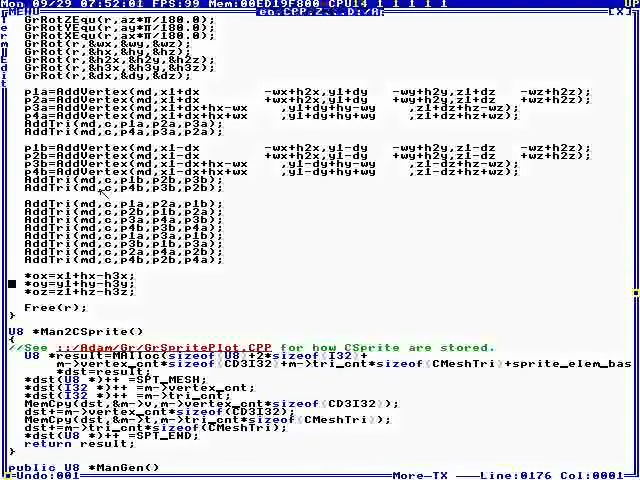
scroll("up", 3)
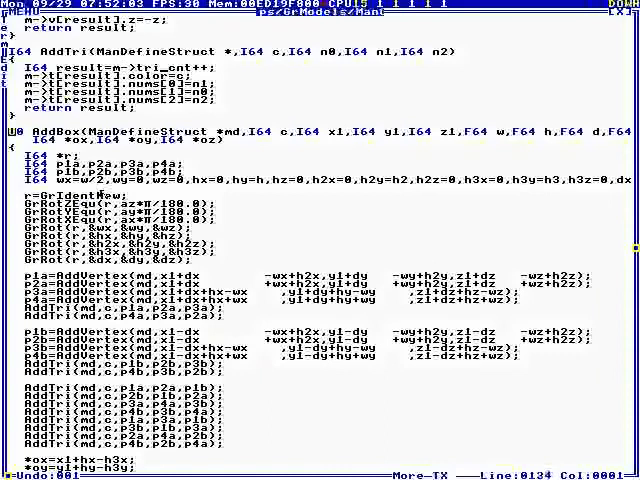
key("Down")
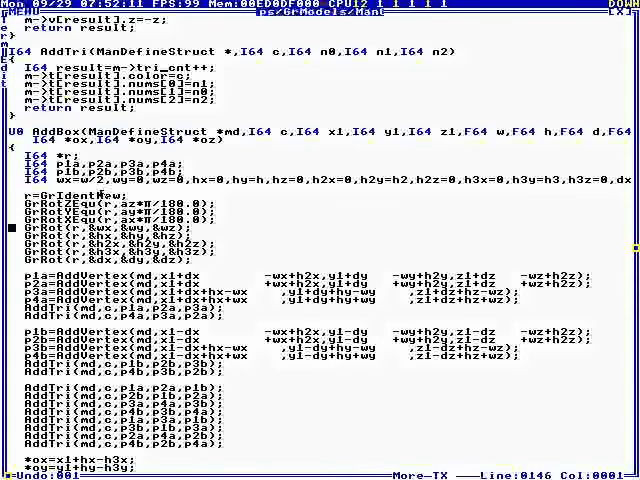
scroll("down", 3)
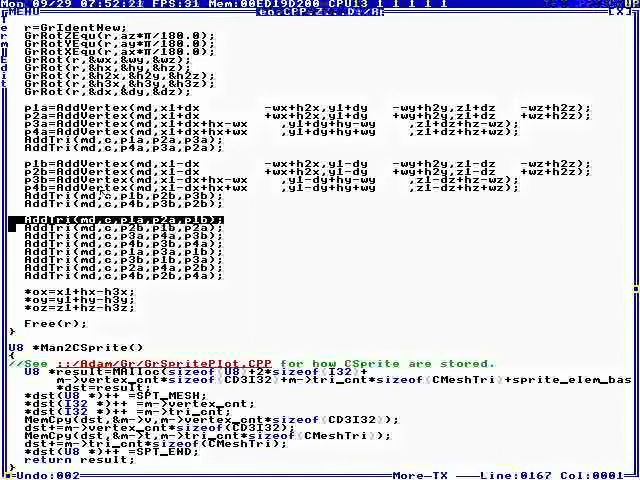
key("Up")
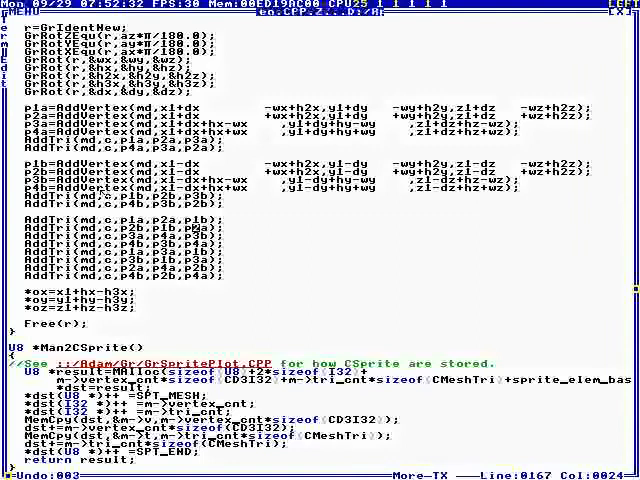
scroll("up", 3)
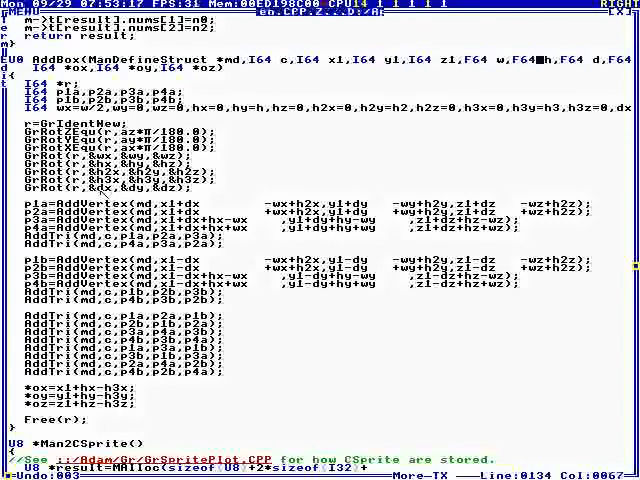
scroll("right", 3)
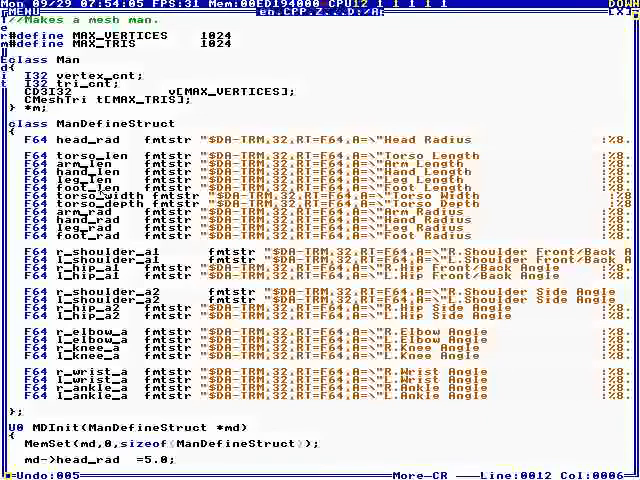
scroll("down", 3)
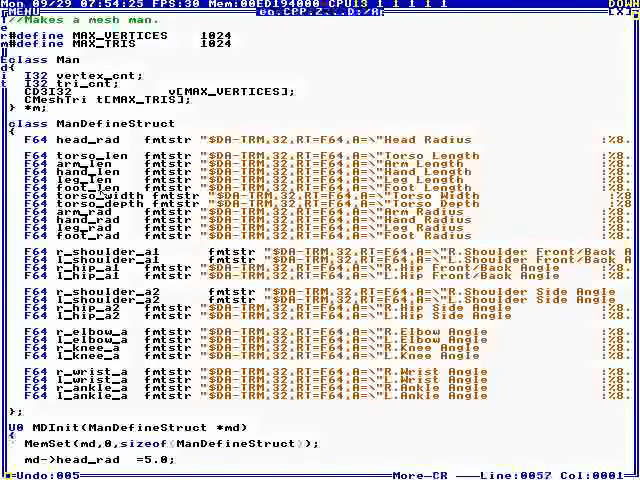
scroll("down", 3)
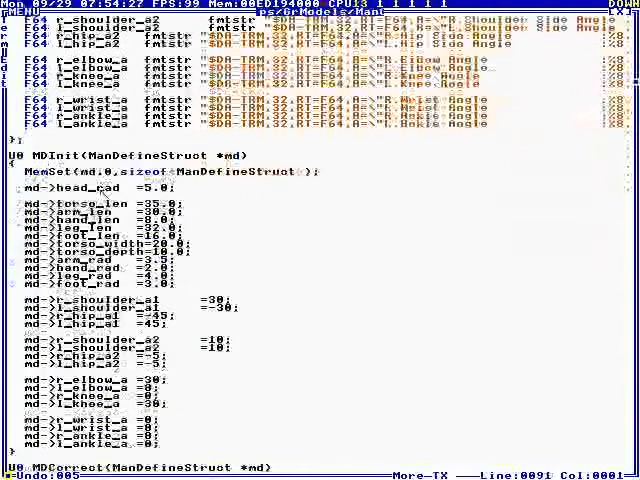
scroll("down", 3)
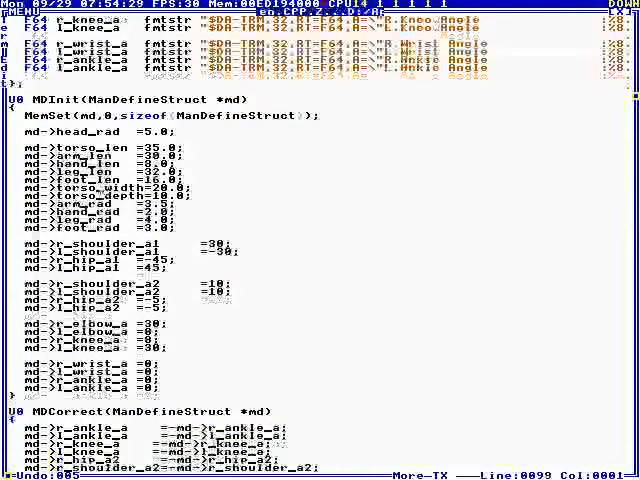
scroll("down", 3)
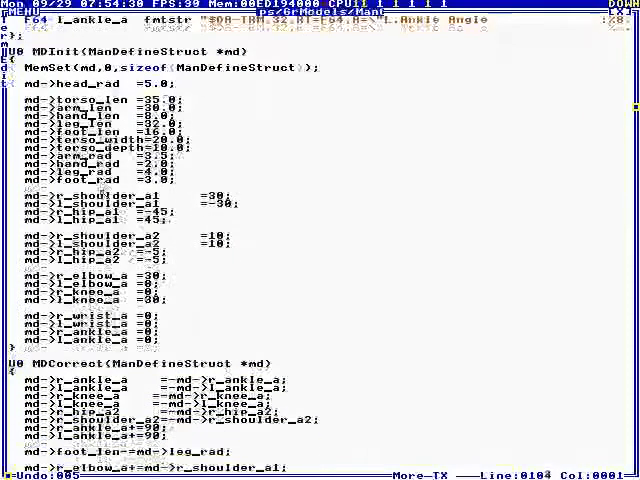
scroll("down", 3)
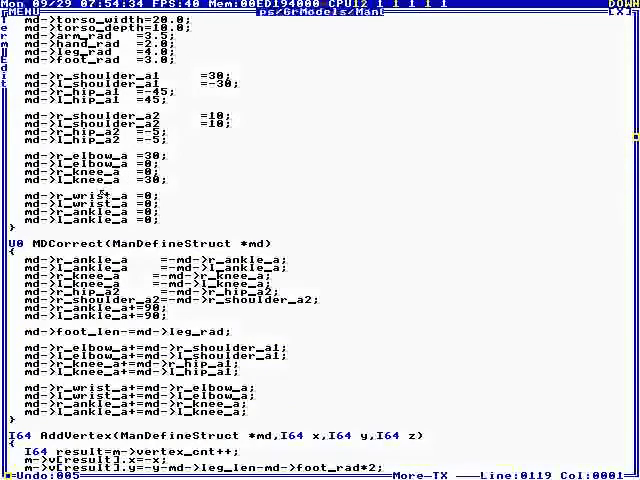
scroll("down", 3)
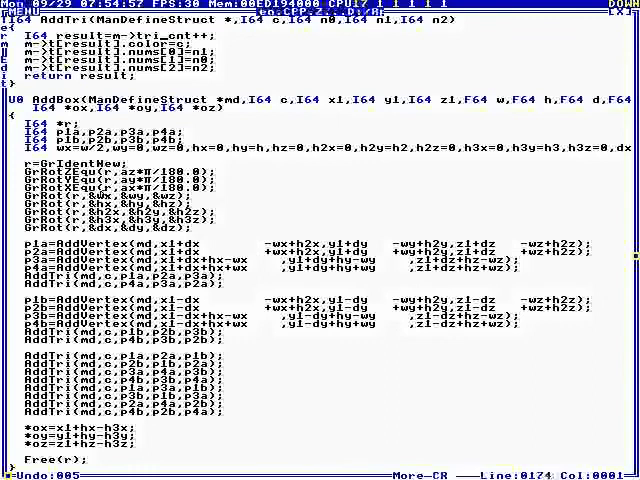
Finish reading ManGen.HC, then bring up the mesh editor's command menu over the empty grid
scroll("down", 3)
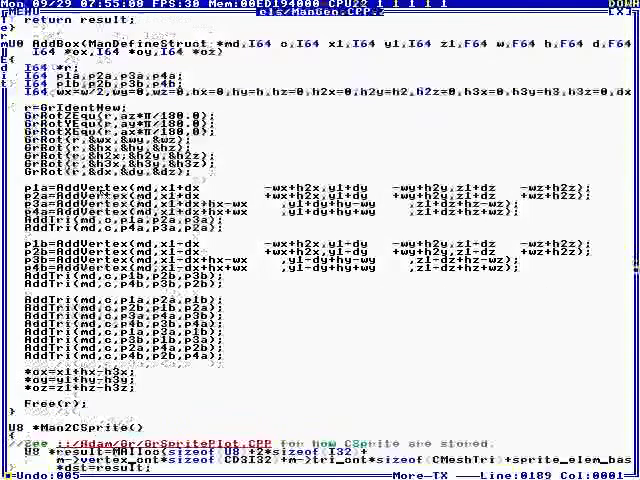
scroll("down", 3)
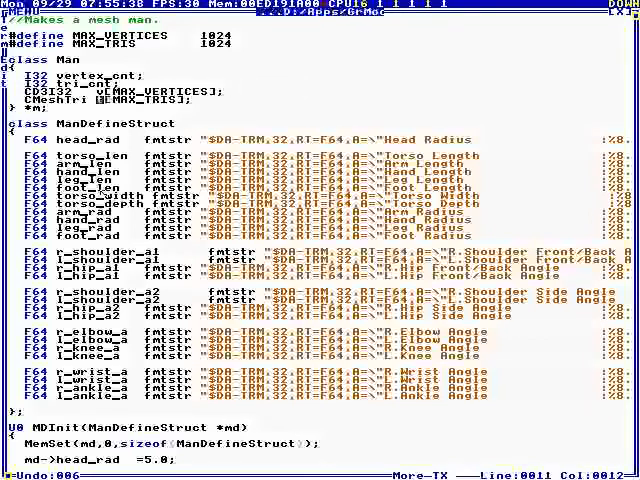
scroll("down", 3)
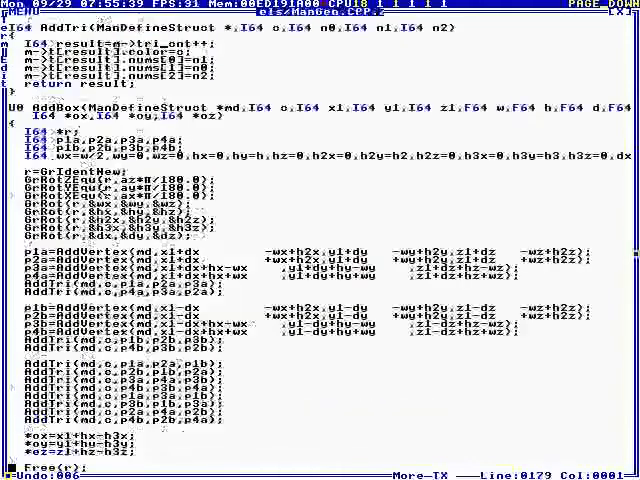
scroll("down", 3)
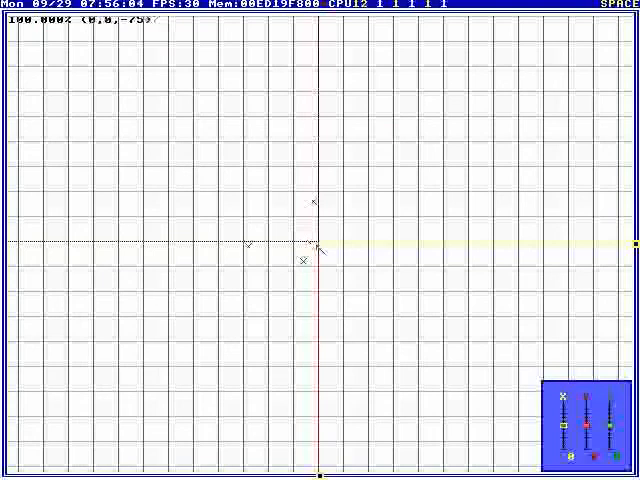
left_click(168, 8)
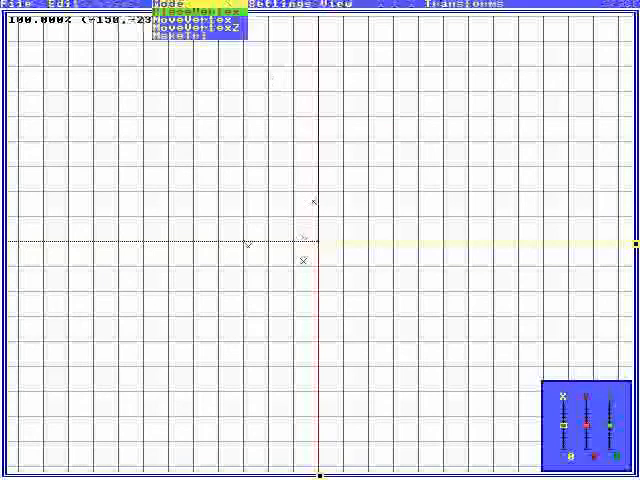